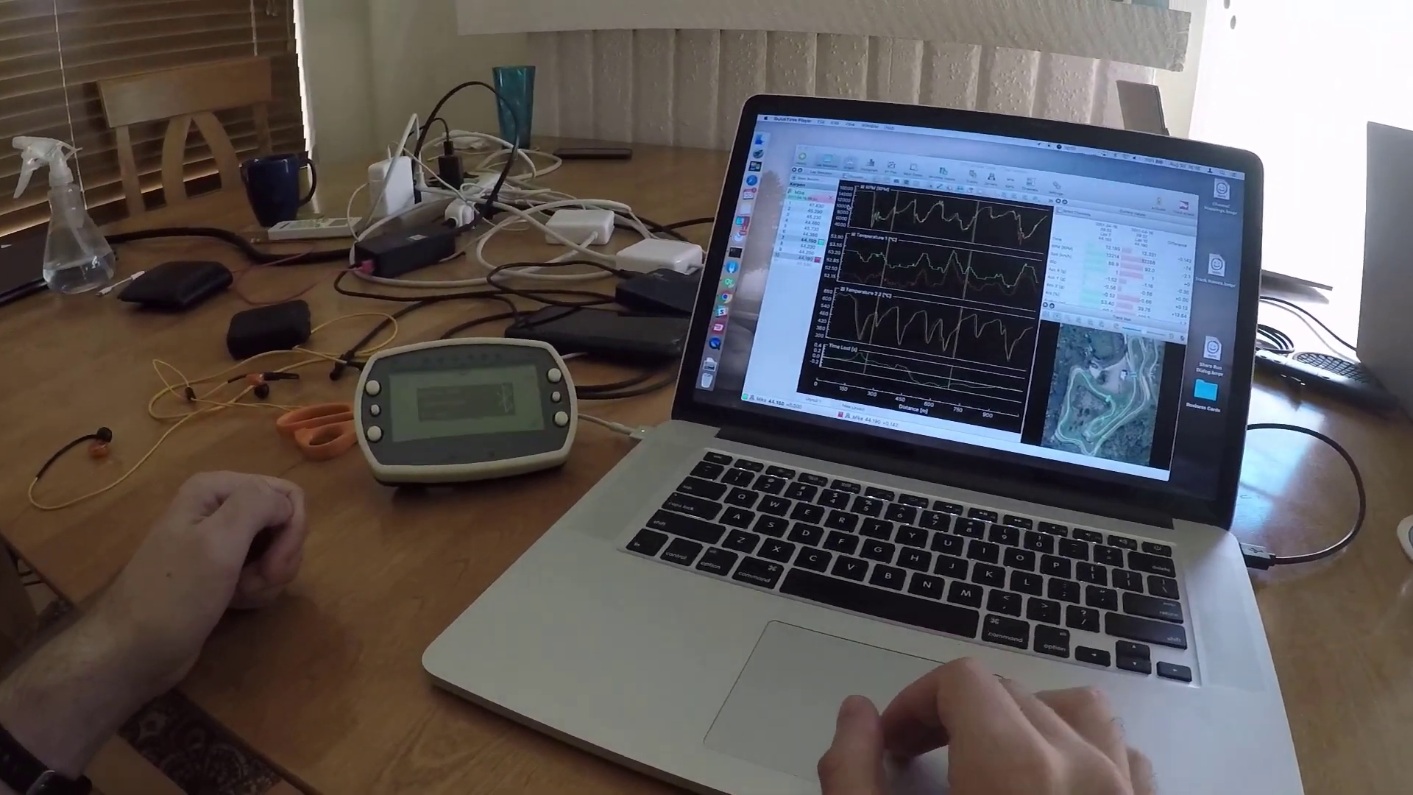
Start a Bluetooth import so the device search lists ALFANO-9BEE and ALFANO-209D.
{"action": "left_click", "coordinate": [467, 102]}
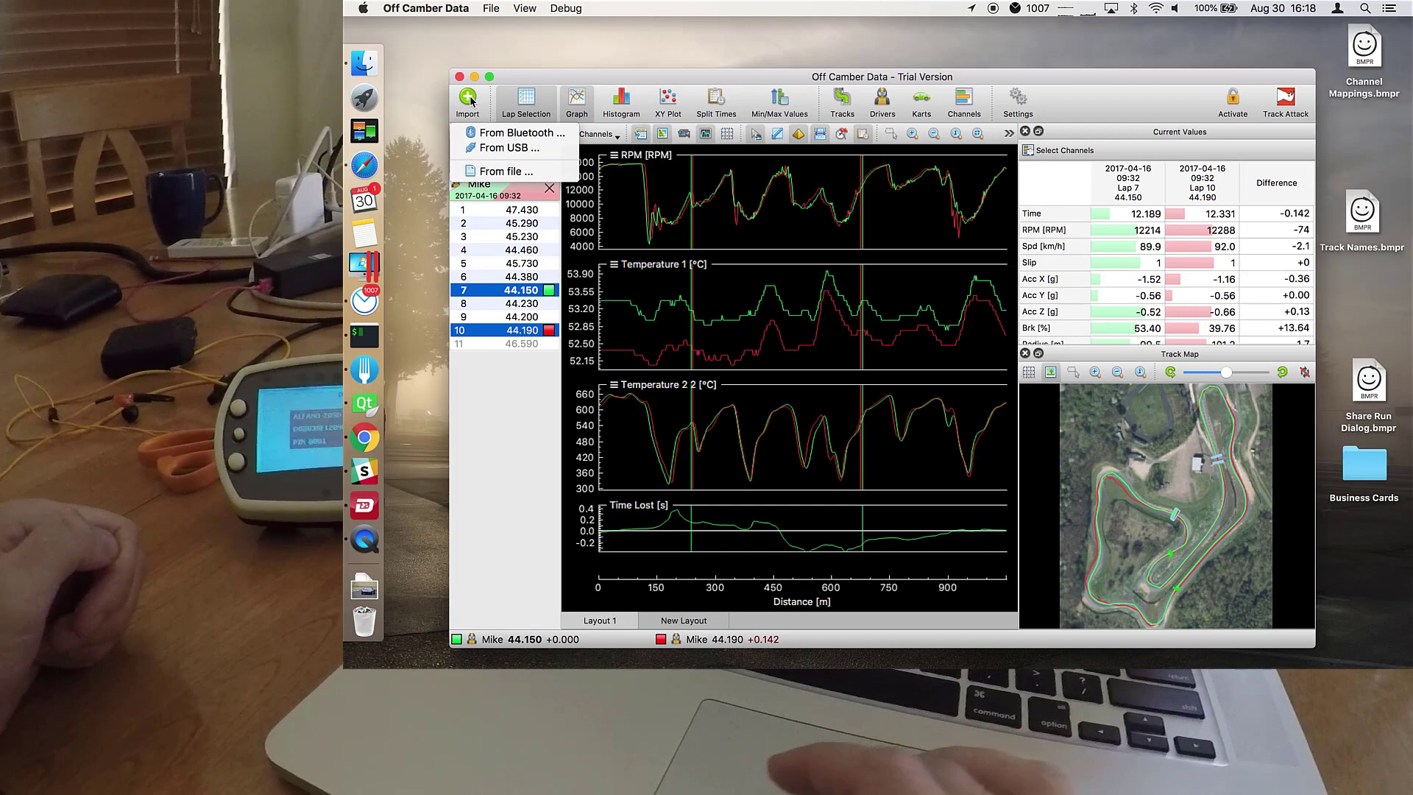
{"action": "left_click", "coordinate": [520, 132]}
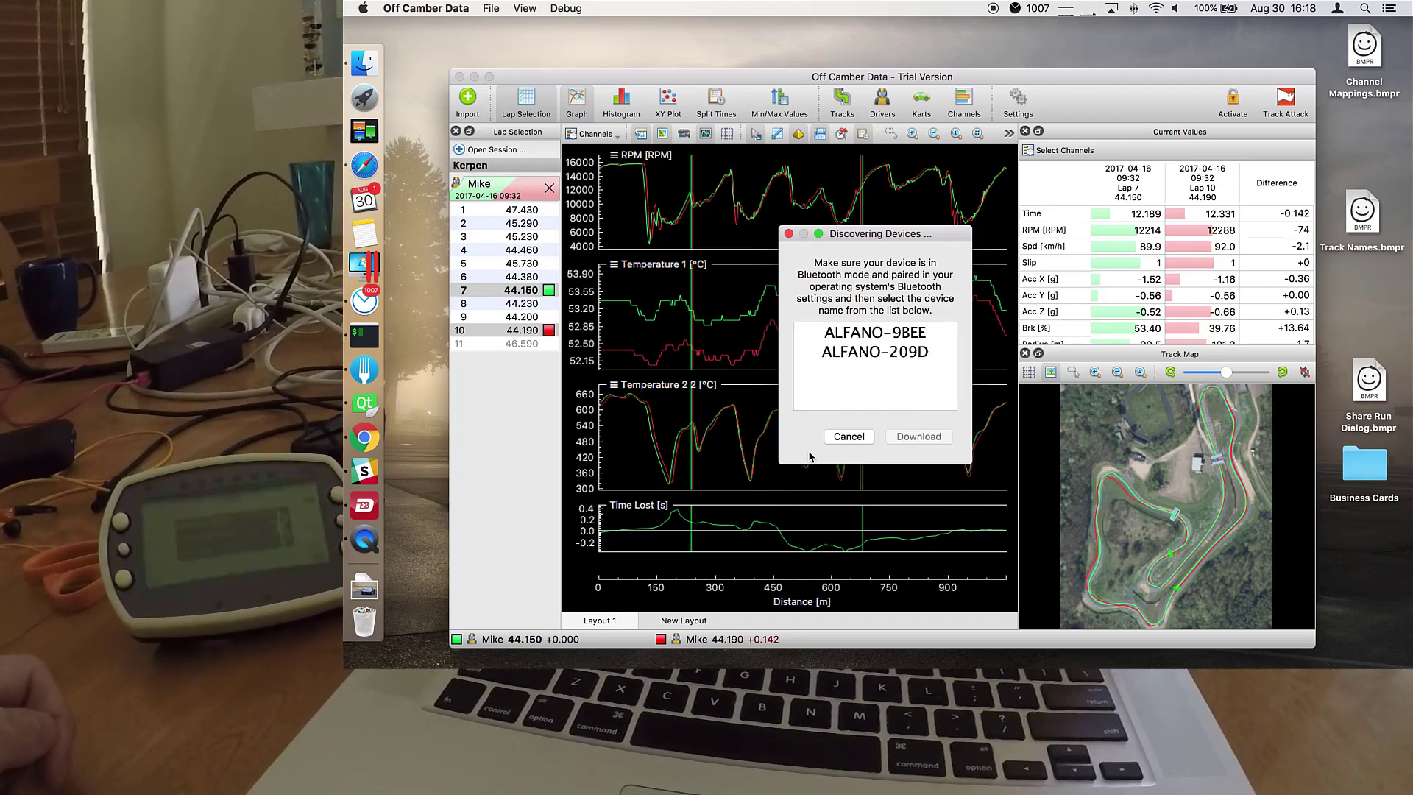
Connect to the ALFANO-209D logger and list its three stored sessions.
{"action": "left_click", "coordinate": [873, 352]}
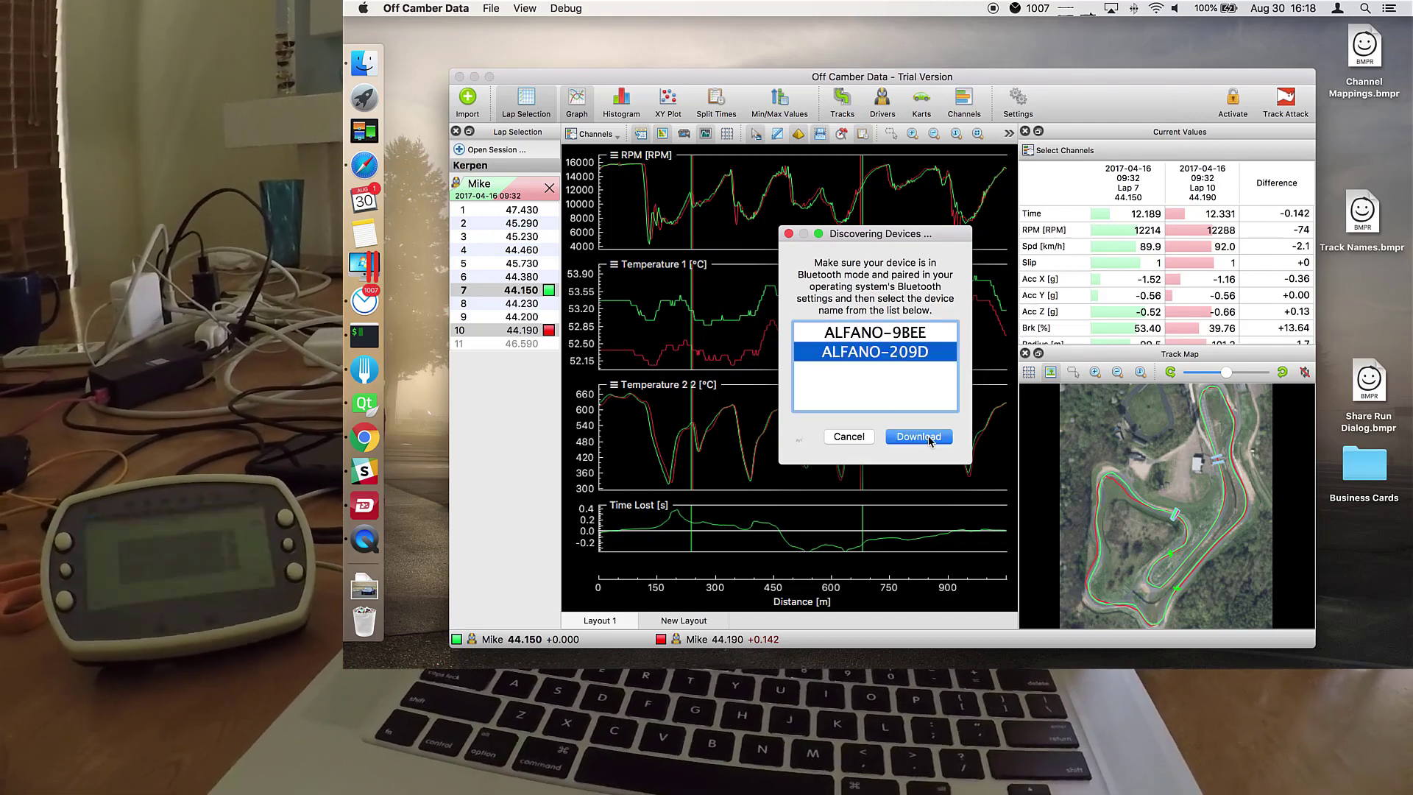
{"action": "left_click", "coordinate": [919, 435]}
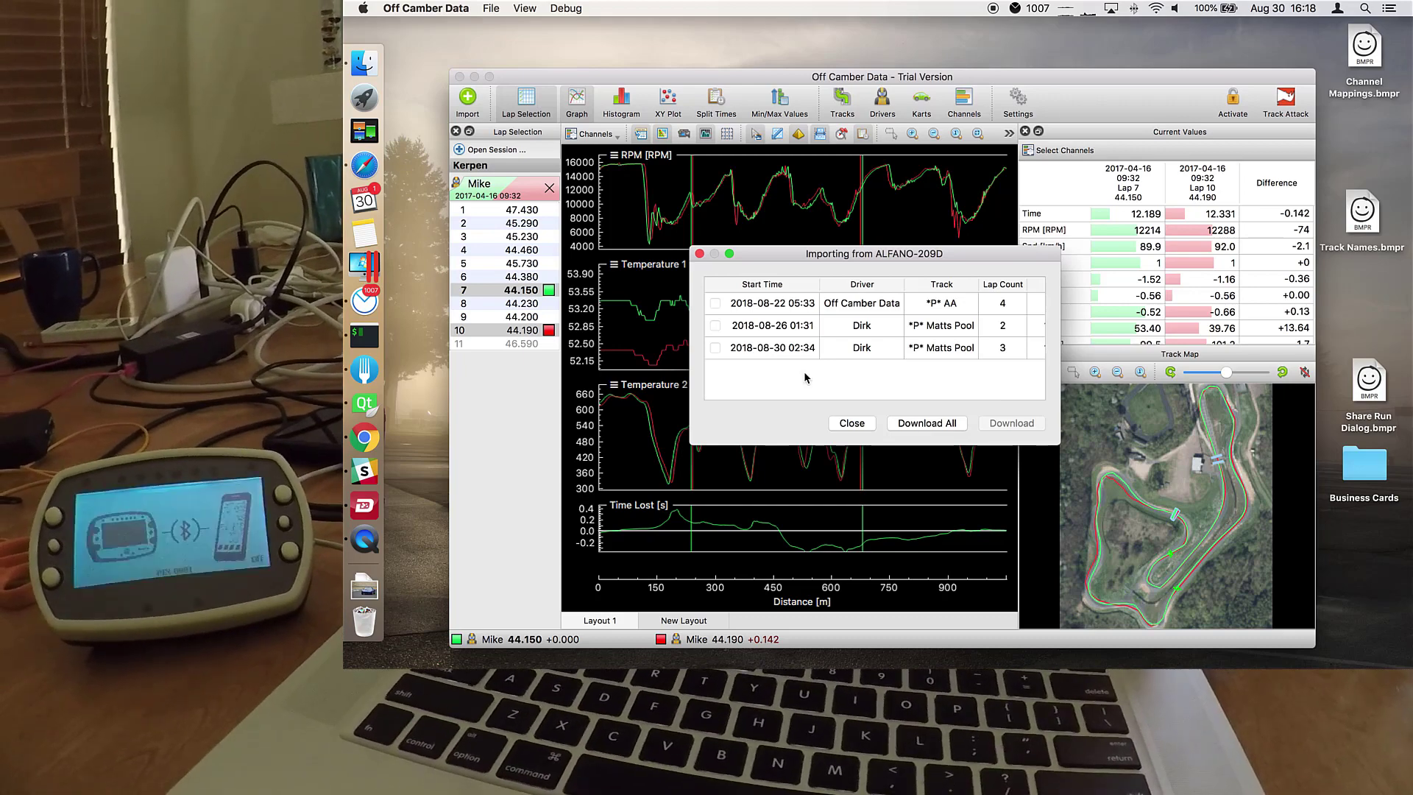
{"action": "left_click", "coordinate": [715, 347]}
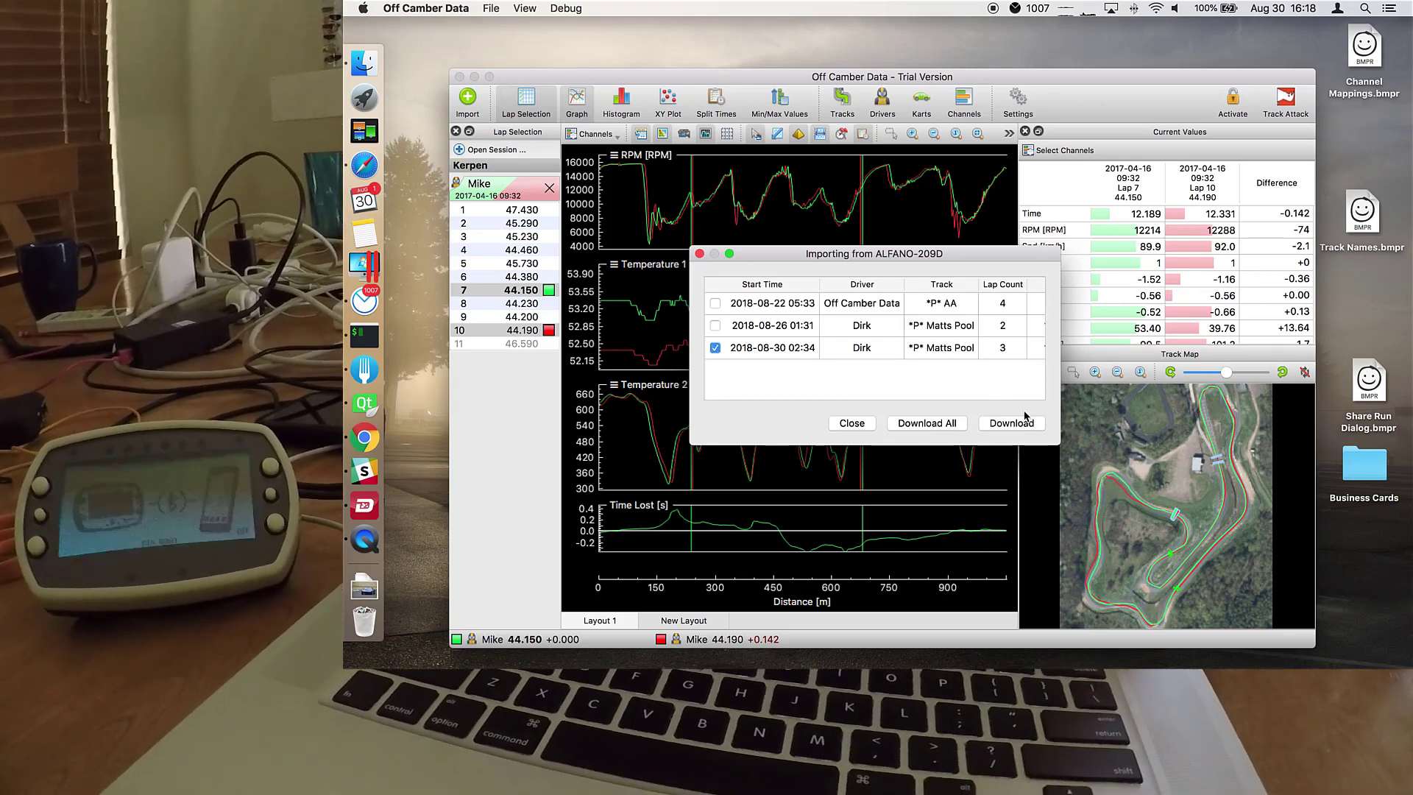
{"action": "left_click", "coordinate": [1010, 422]}
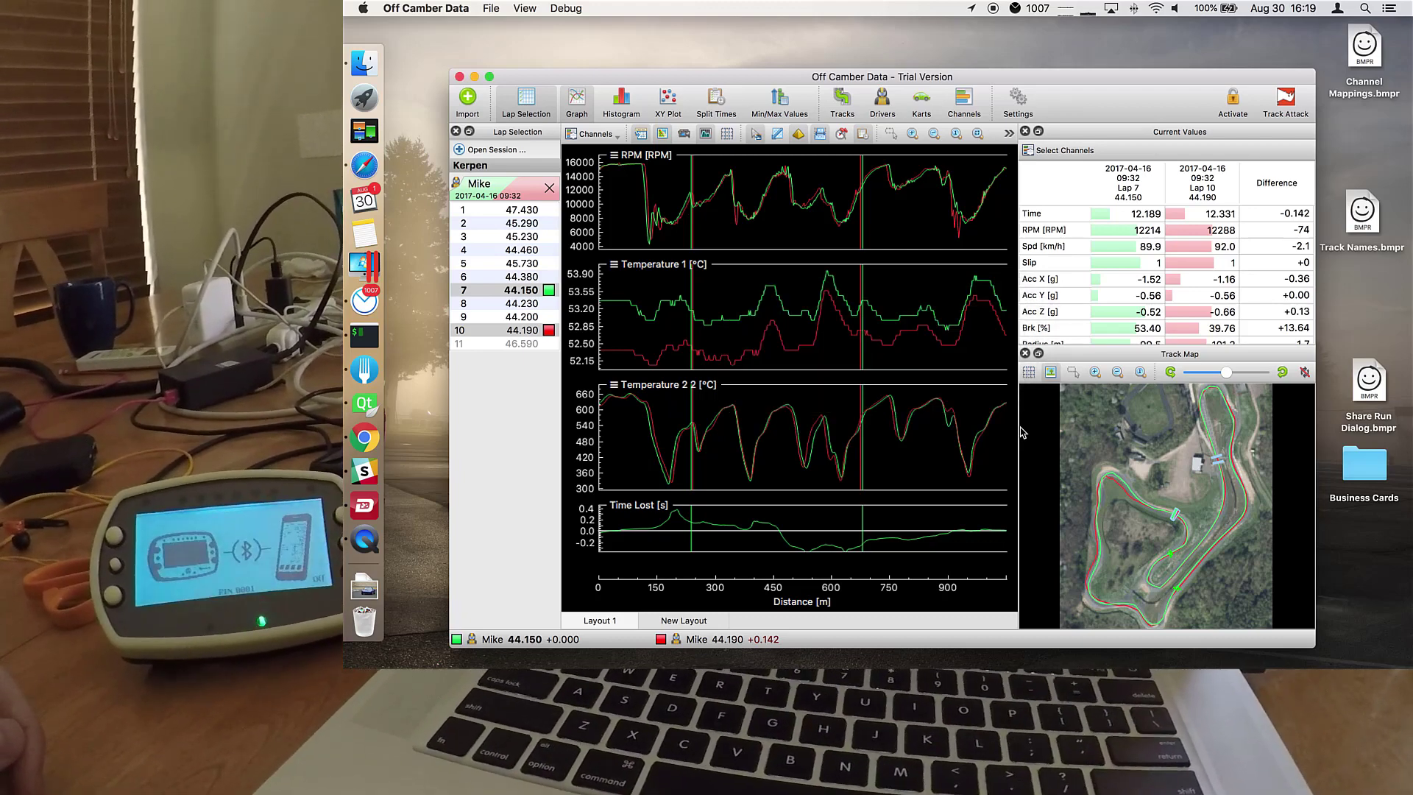
Import Dirk's three-lap Matts Pool session into the lap list.
{"action": "left_click", "coordinate": [467, 101]}
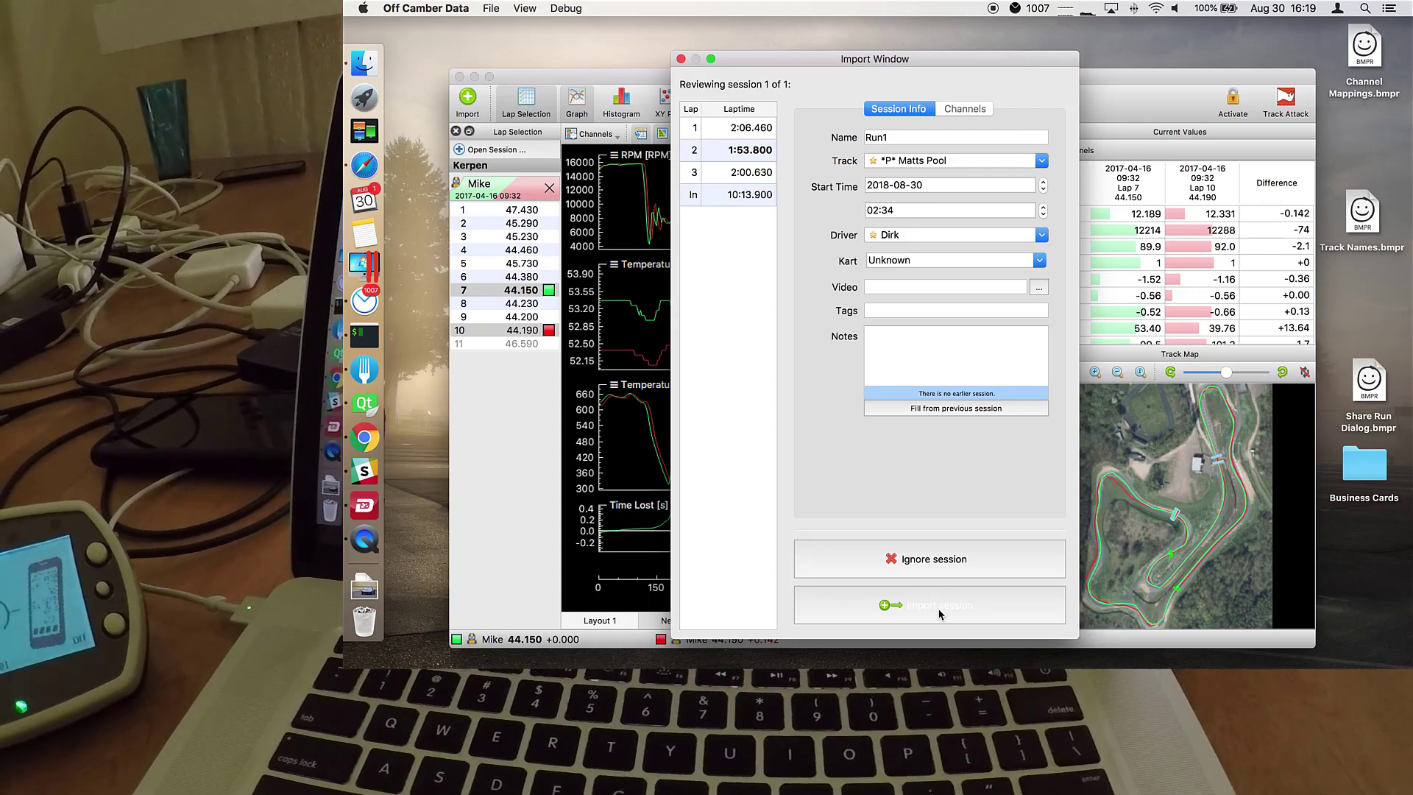
{"action": "left_click", "coordinate": [929, 605]}
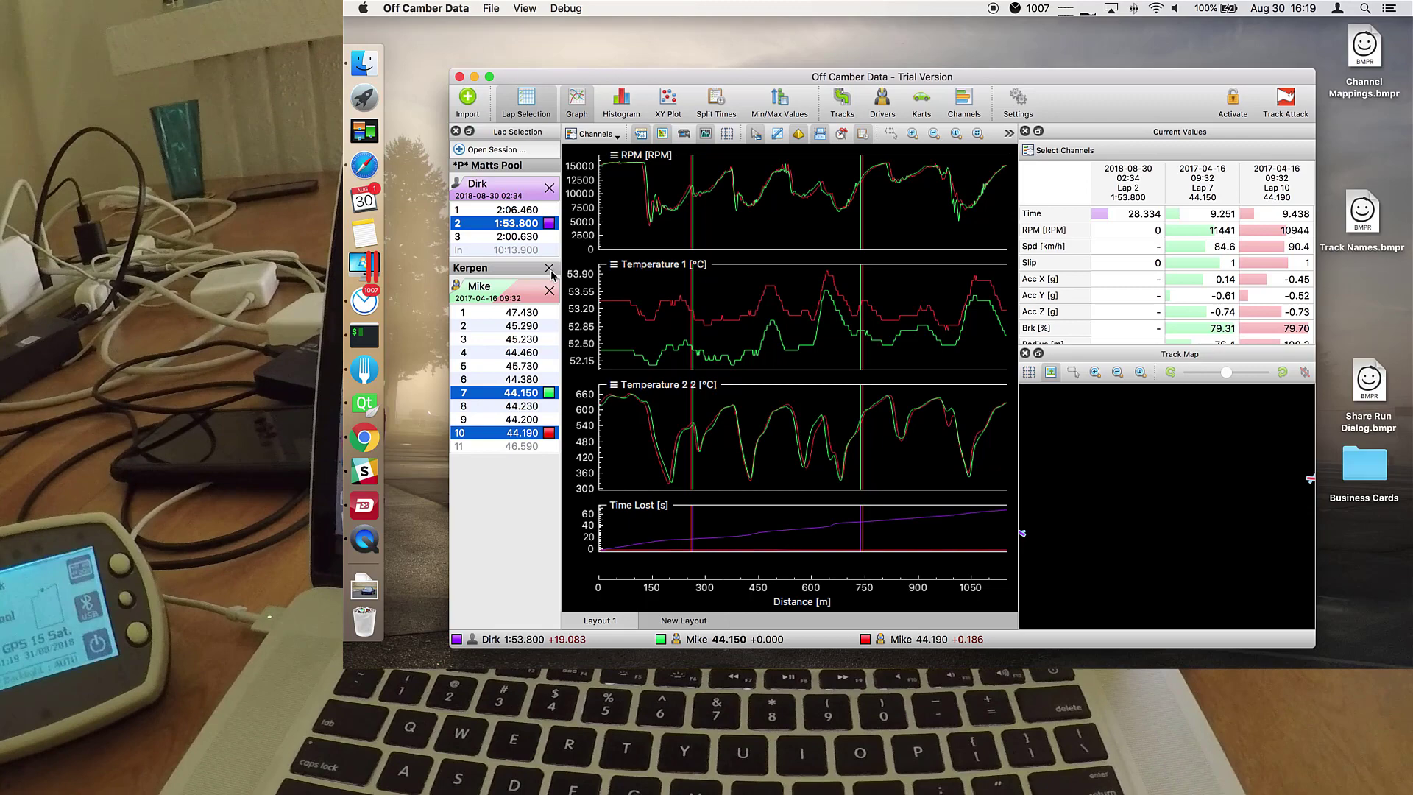
Close the Kerpen session and graph GPS Speed instead of RPM for lap 2.
{"action": "left_click", "coordinate": [547, 267]}
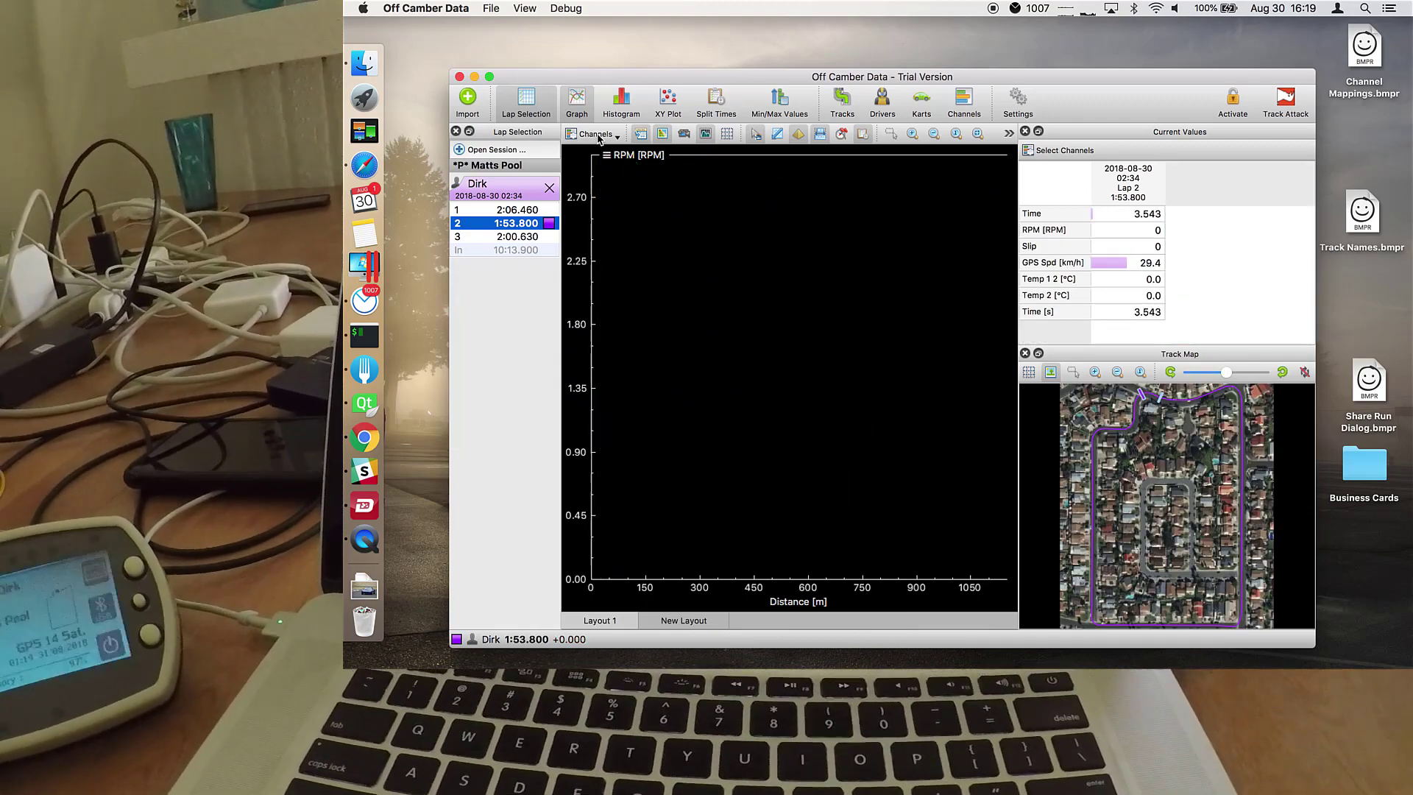
{"action": "left_click", "coordinate": [594, 134]}
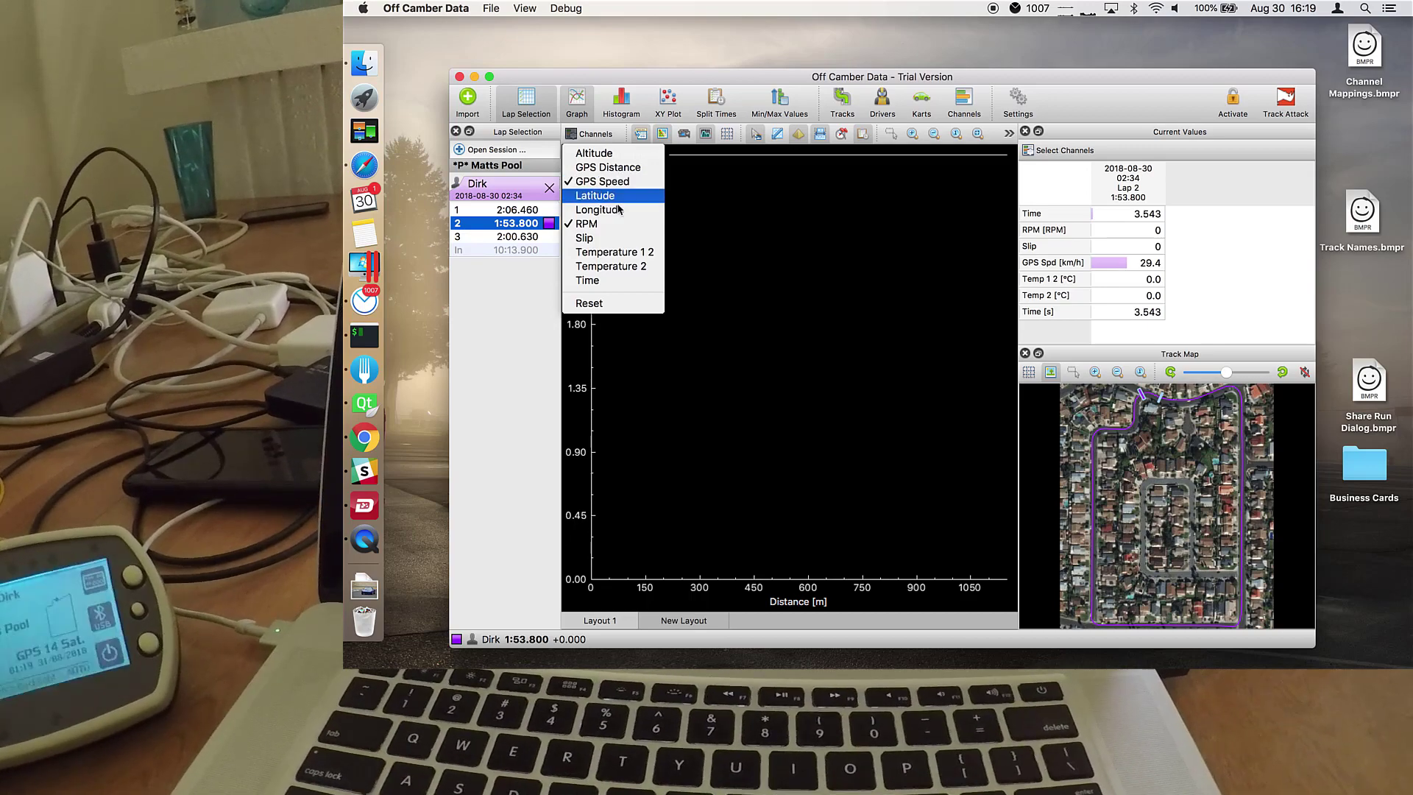
{"action": "left_click", "coordinate": [601, 181]}
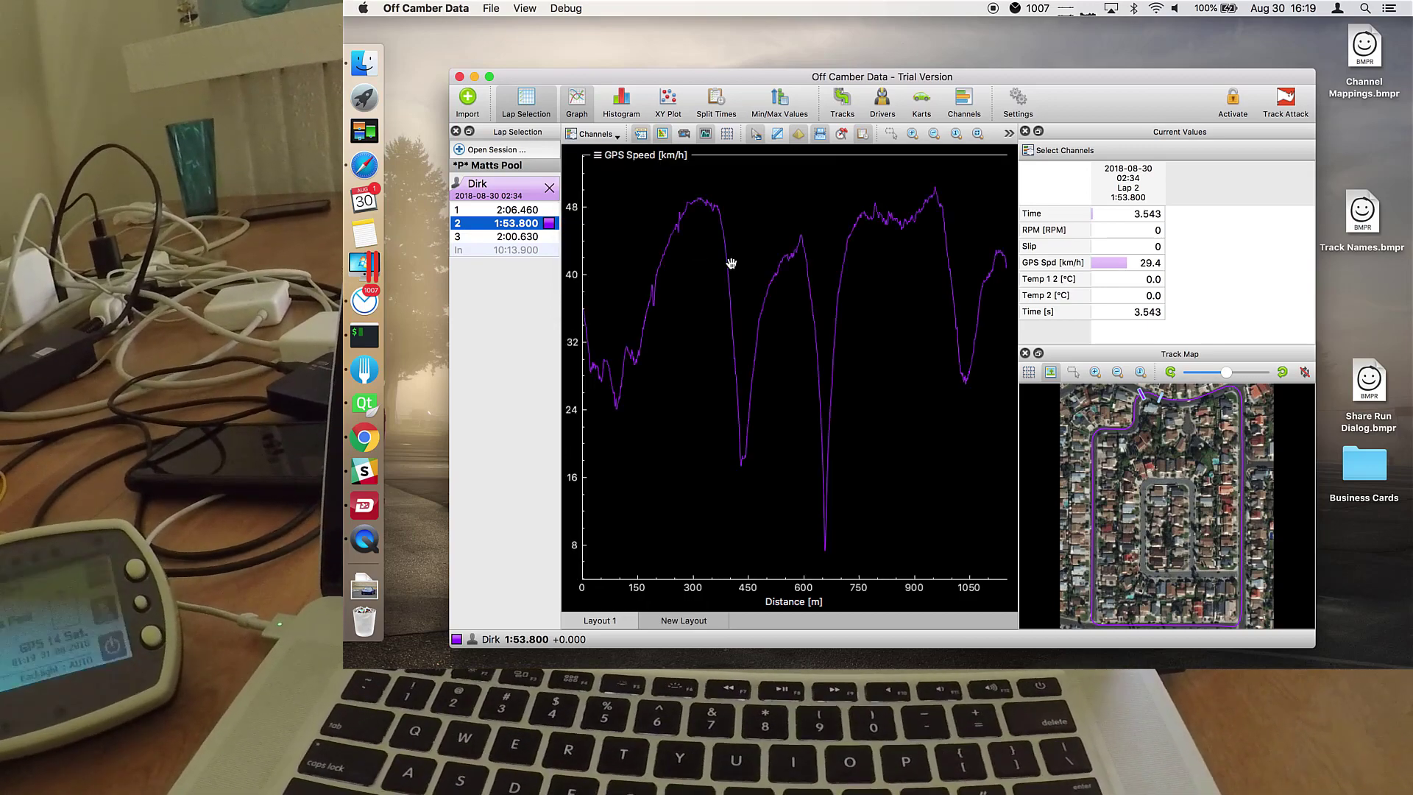
Overlay laps 2 and 3 on the GPS Speed graph with a Time Lost comparison.
{"action": "right_click", "coordinate": [505, 235]}
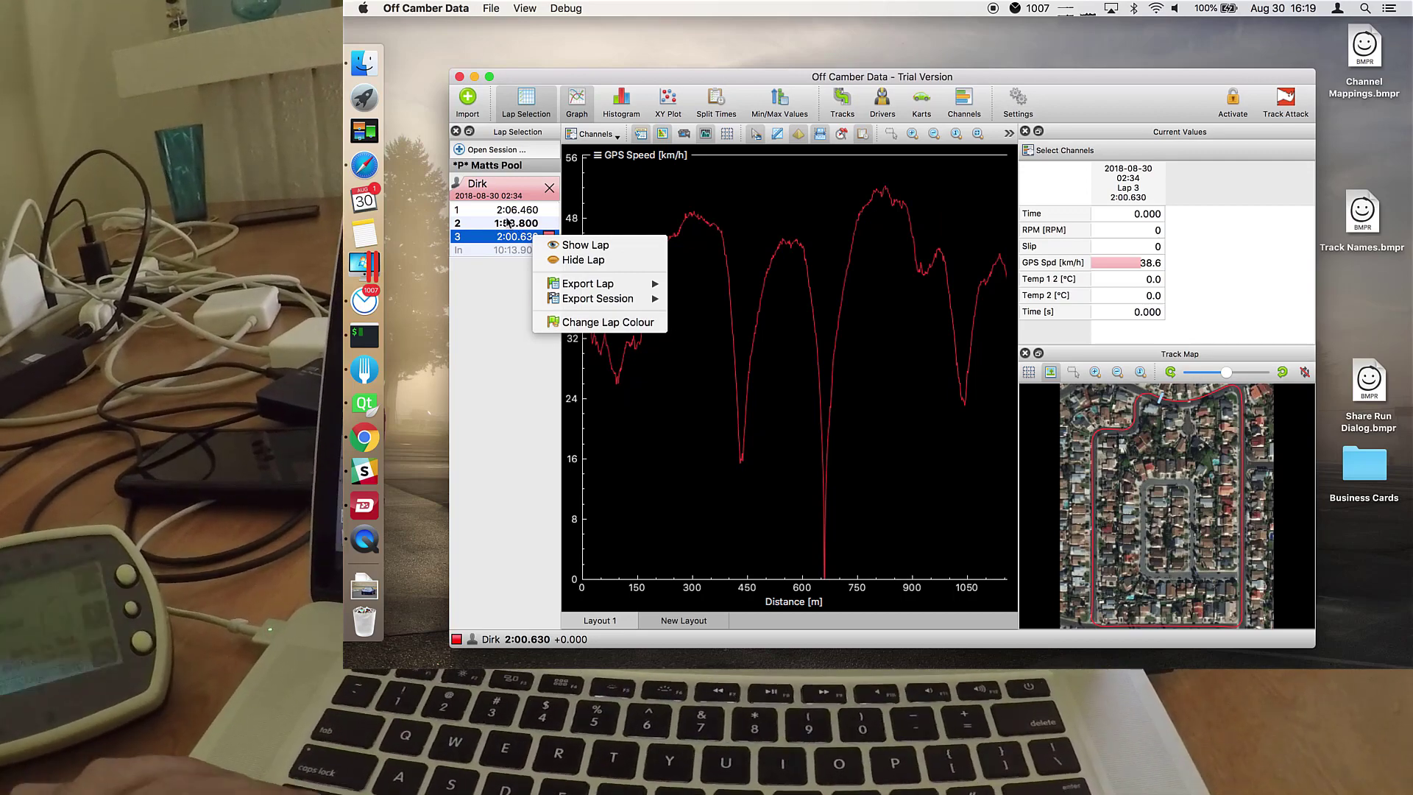
{"action": "left_click", "coordinate": [585, 244]}
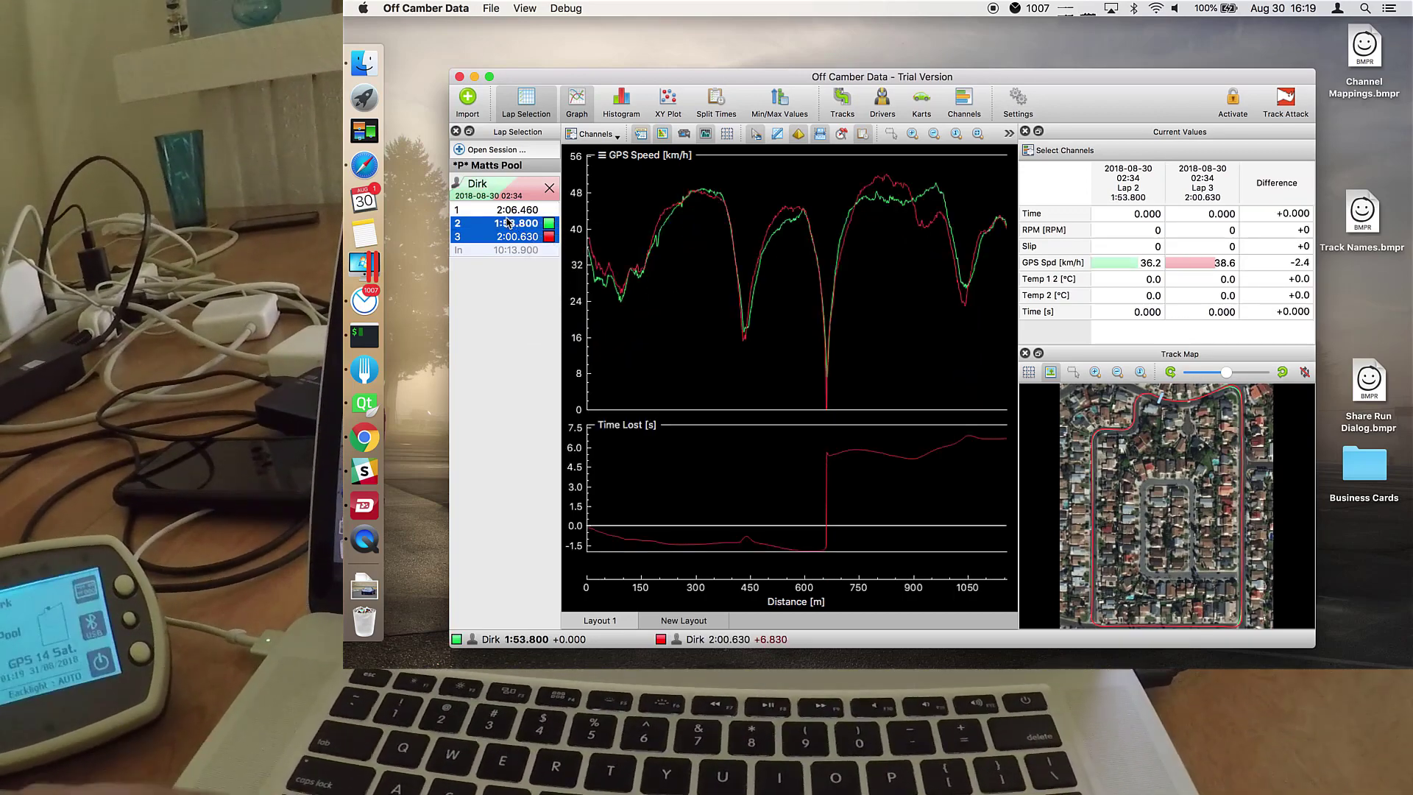
{"action": "mouse_move", "coordinate": [712, 319]}
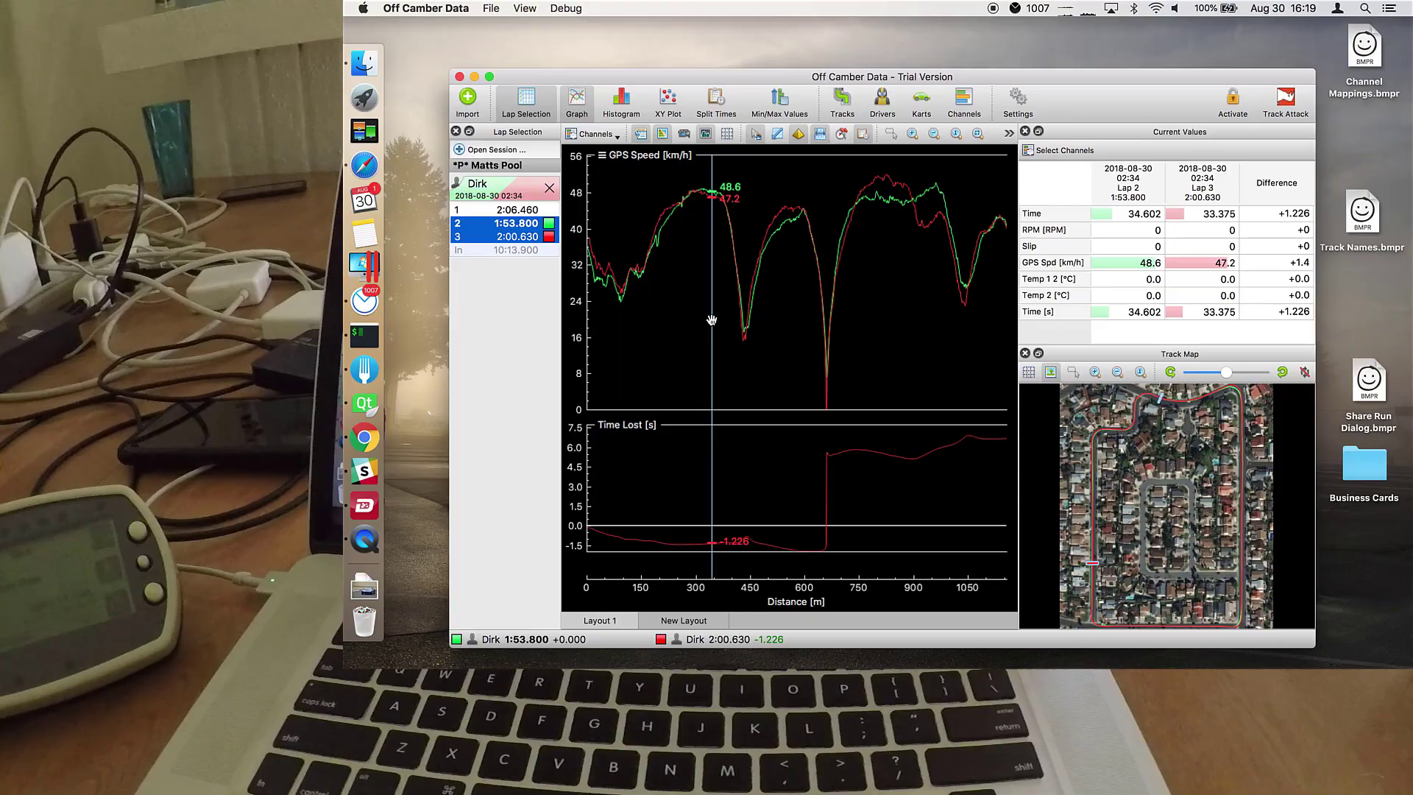